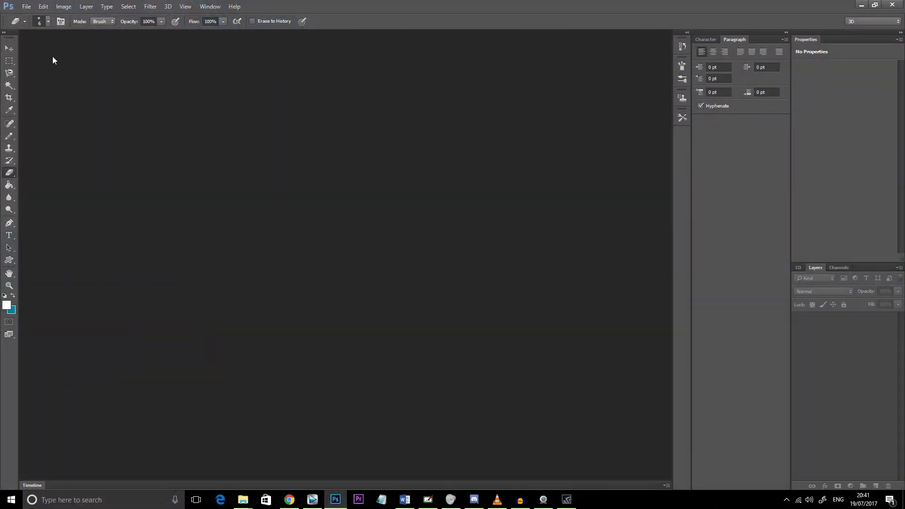
mouse_move(49, 47)
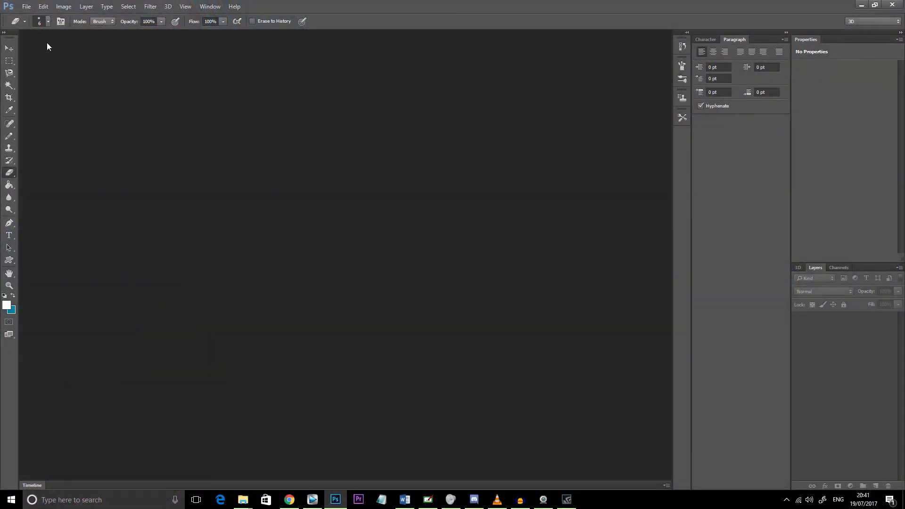
Create a new 1920 × 1080 px document with a white background via File > New
click(27, 7)
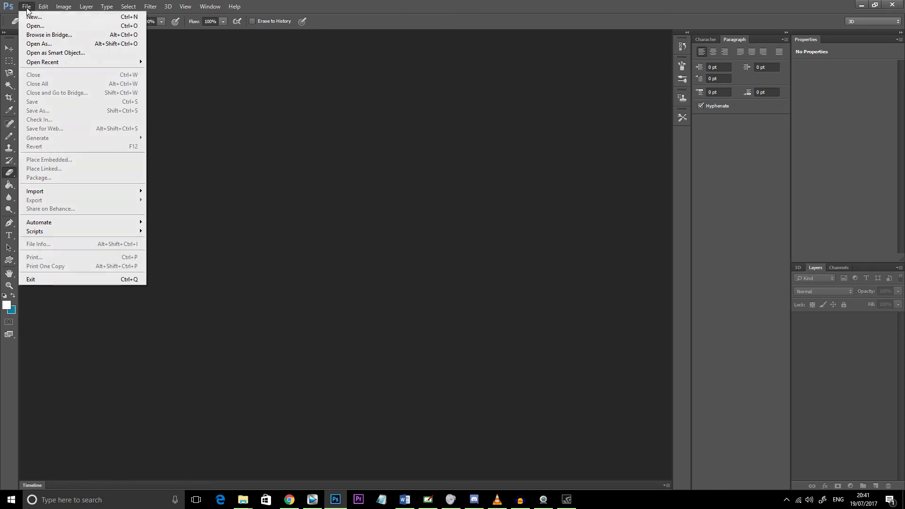
click(34, 17)
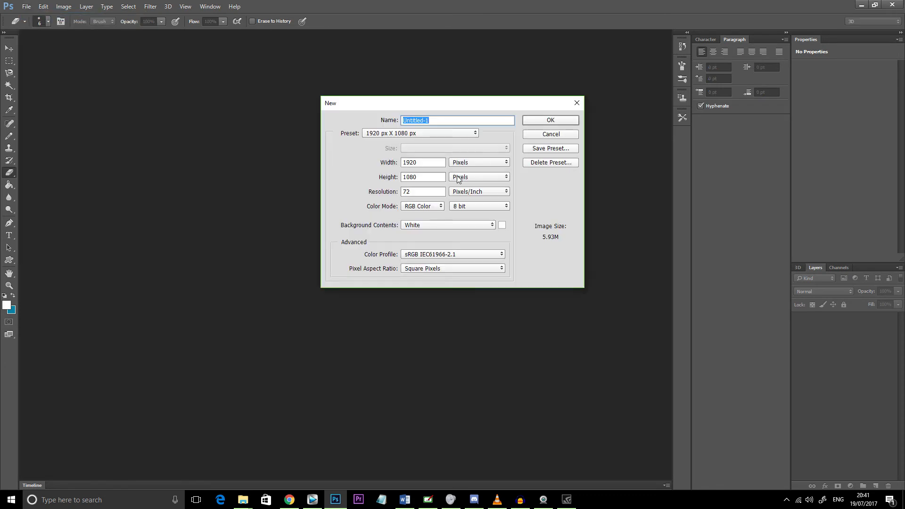
mouse_move(419, 158)
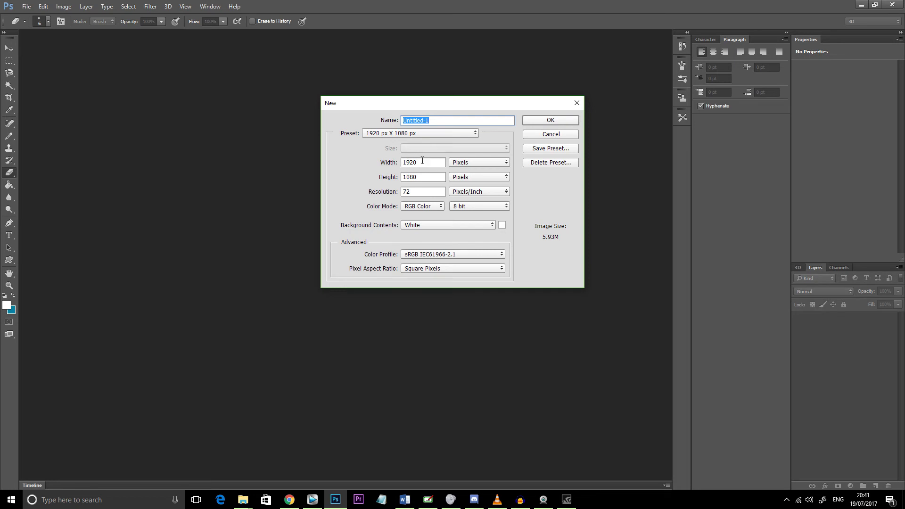
mouse_move(402, 166)
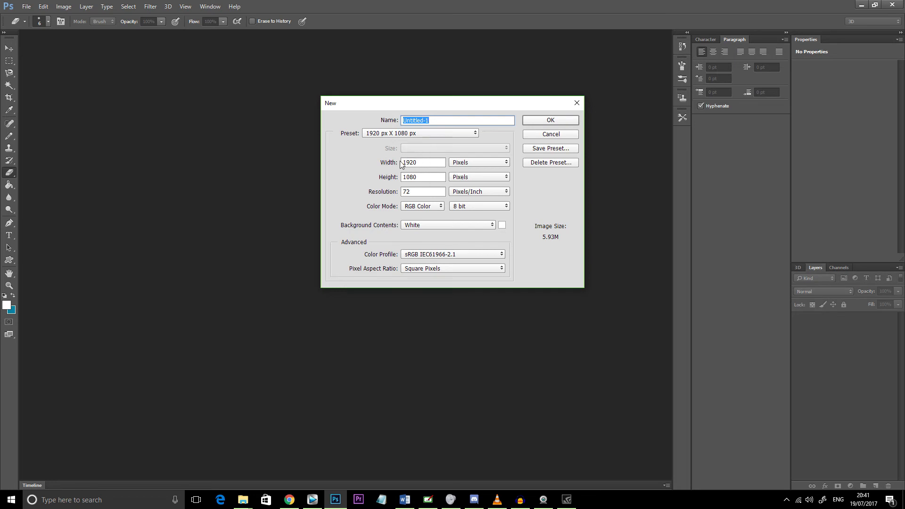
mouse_move(494, 132)
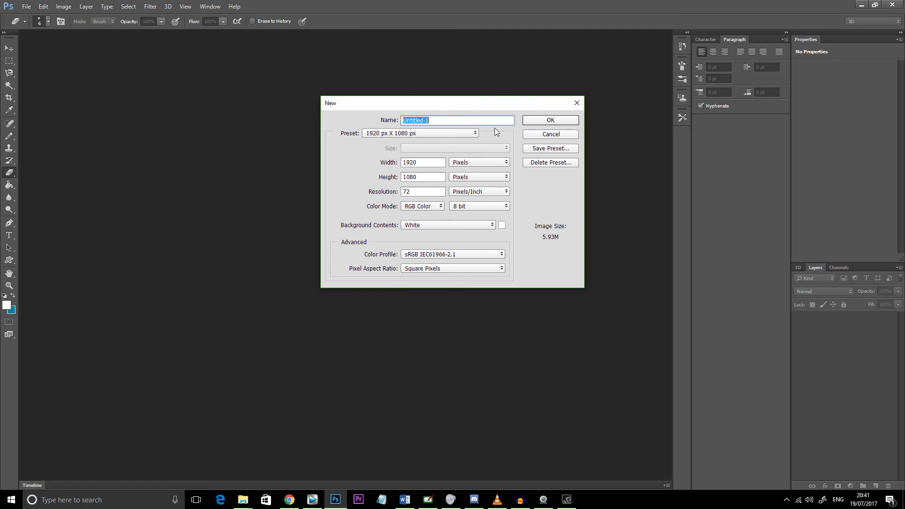
click(549, 120)
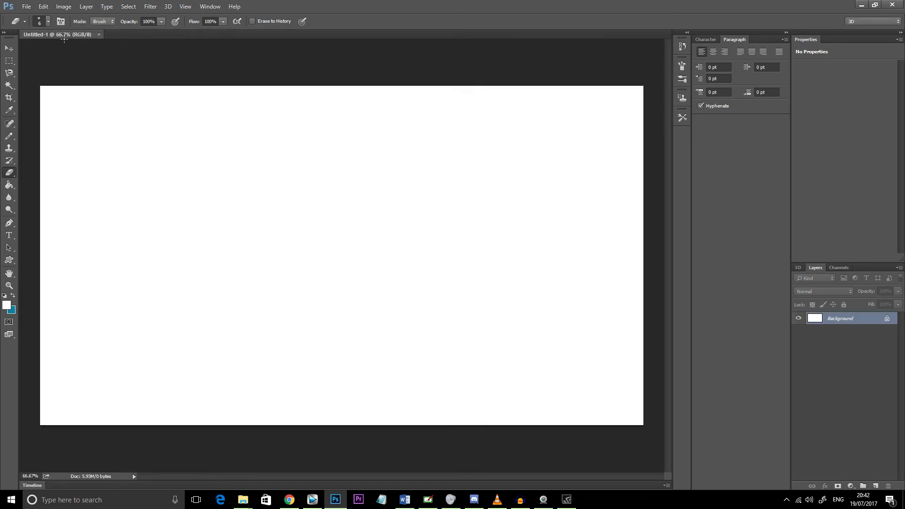
mouse_move(134, 70)
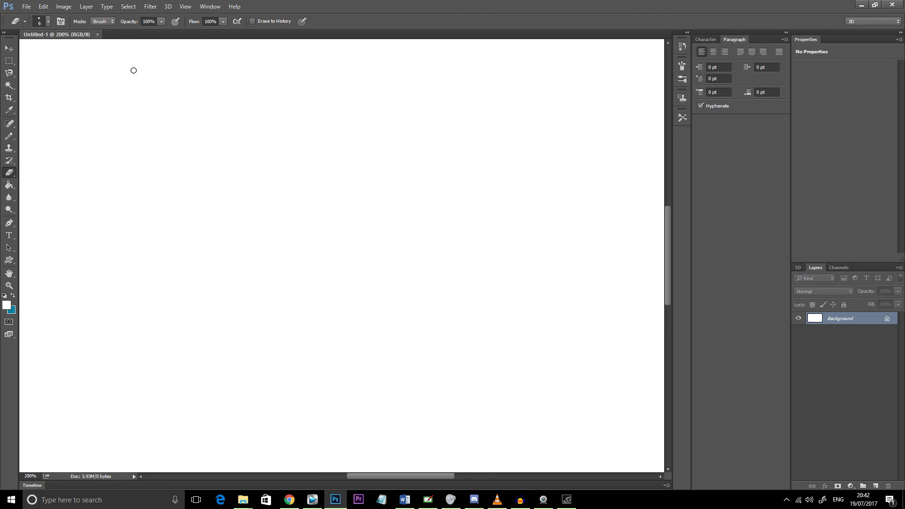
mouse_move(185, 21)
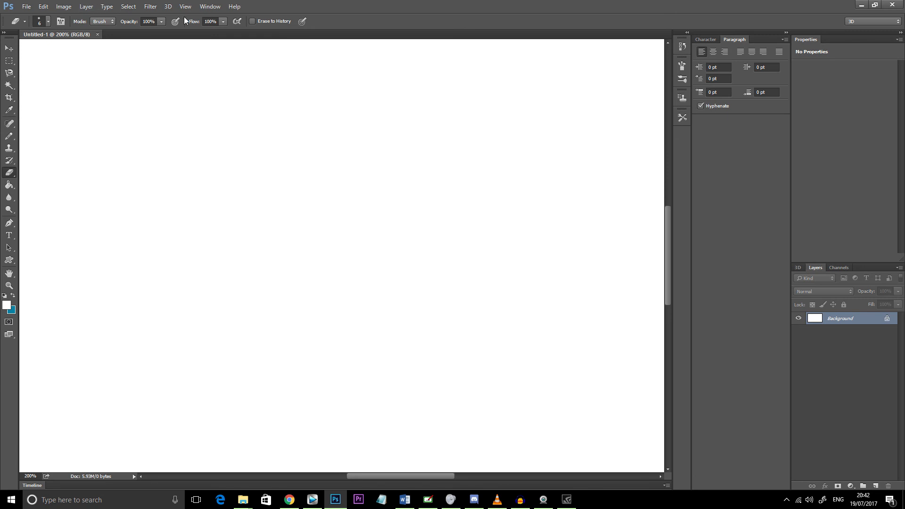
Bring up the View menu to reach the Screen Mode options for the 200% canvas
click(185, 7)
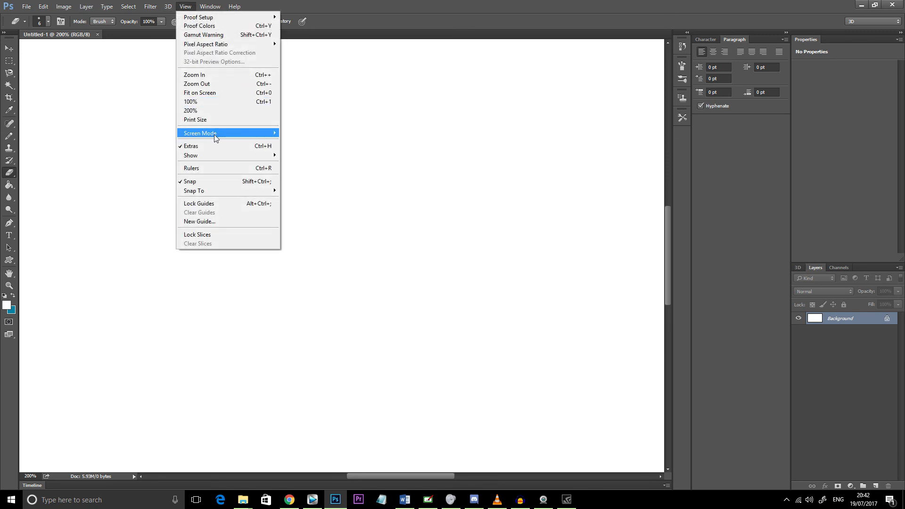